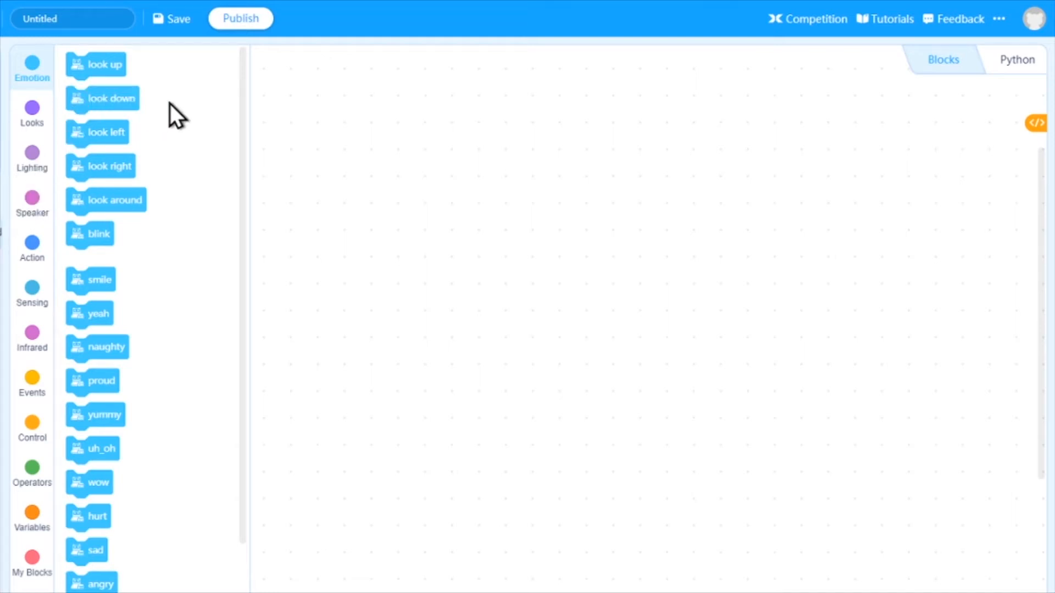
mouse_move(31, 336)
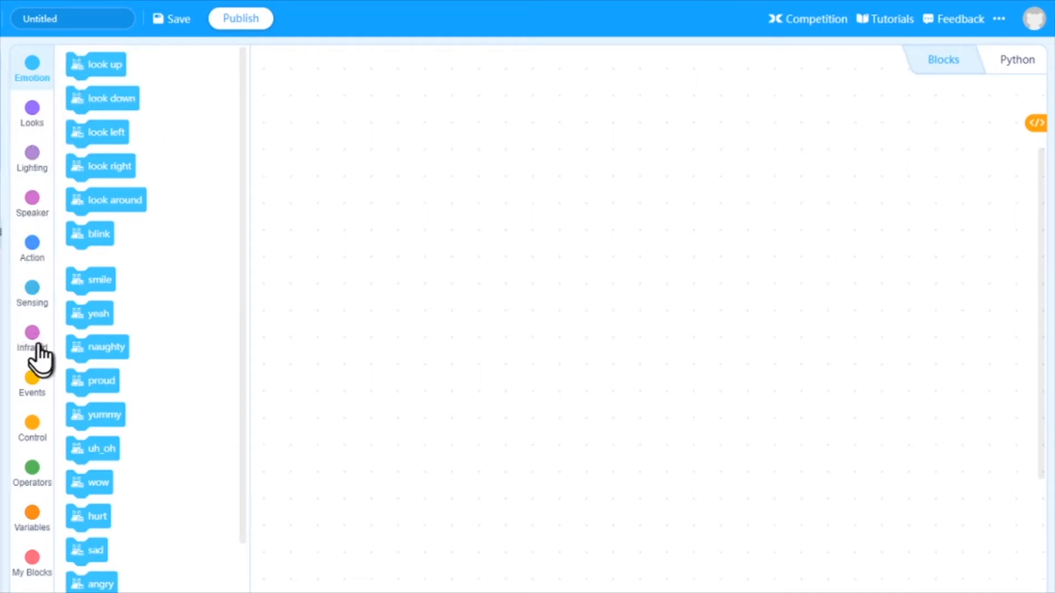
Place a 'when button A is pressed' trigger at the top of the scripting area
click(30, 379)
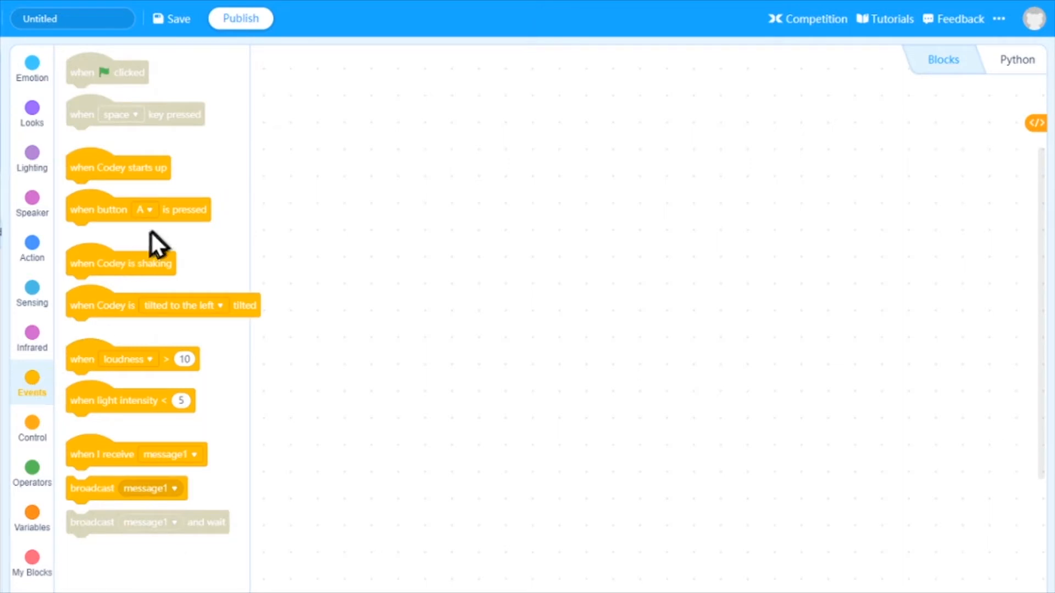
drag(138, 209, 377, 118)
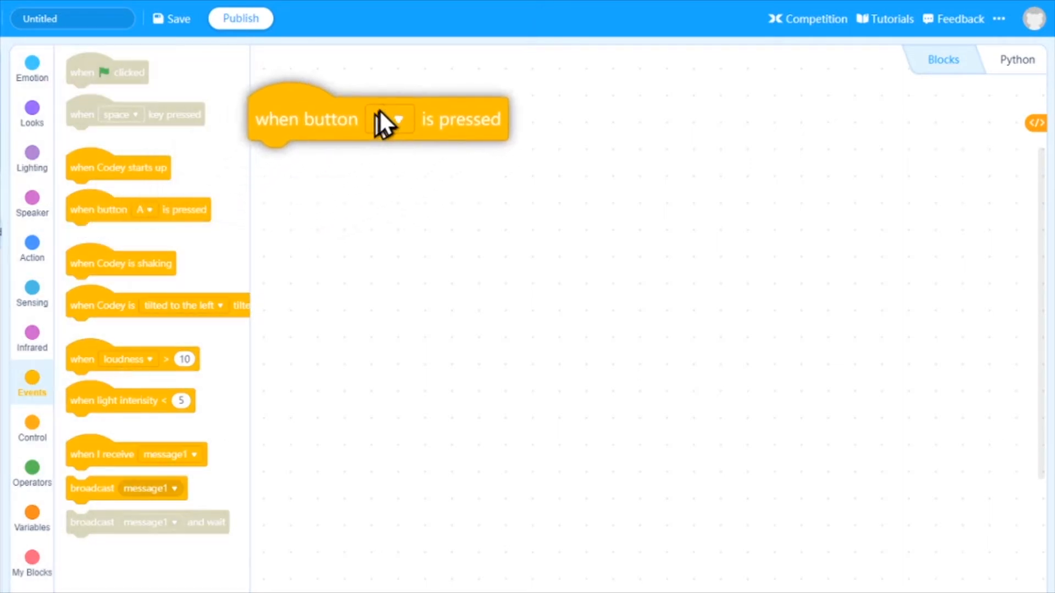
drag(386, 120, 424, 108)
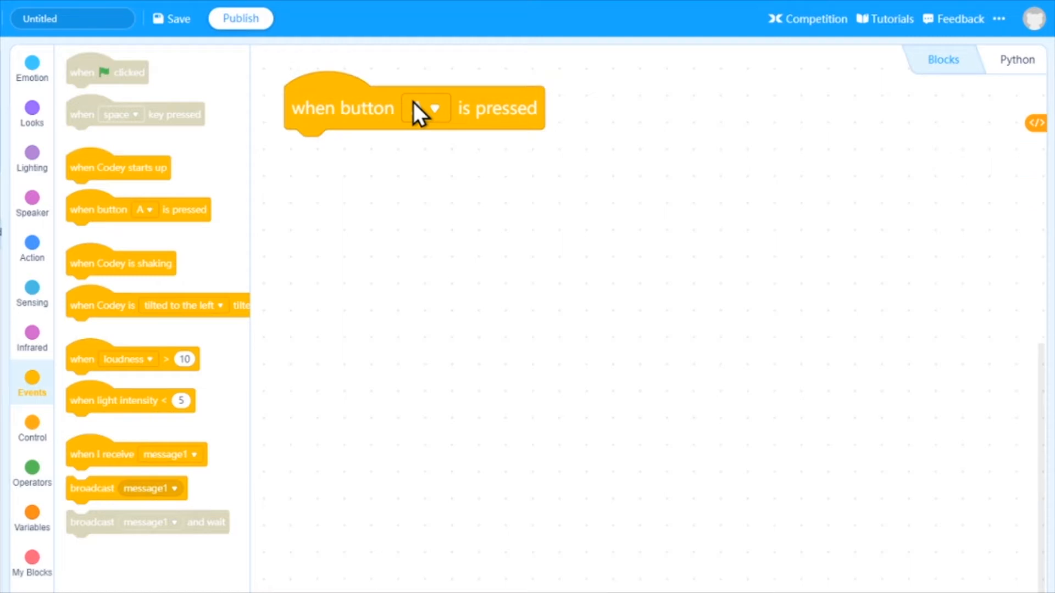
click(427, 108)
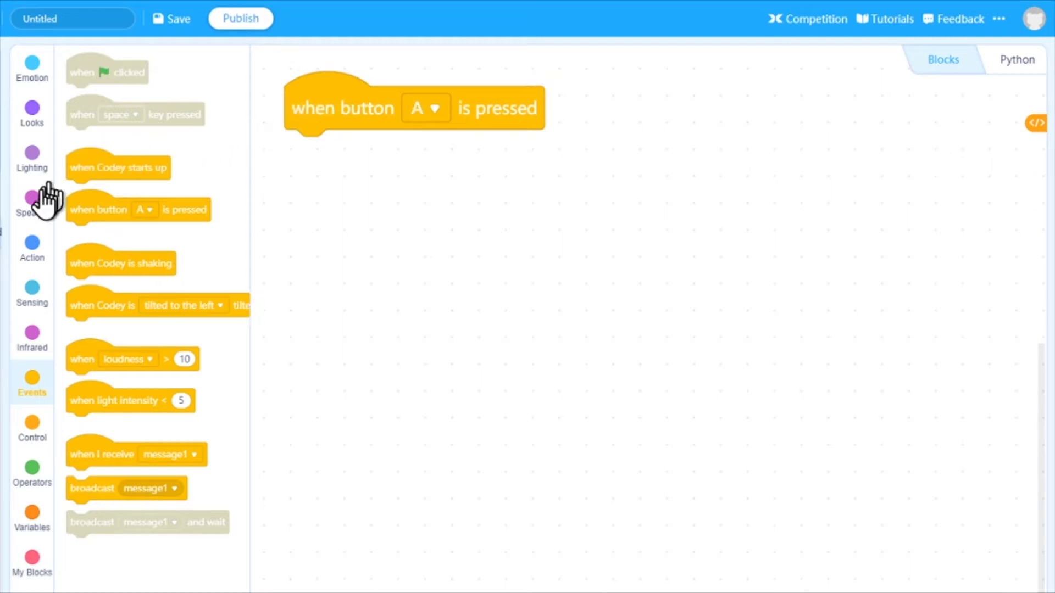
mouse_move(42, 233)
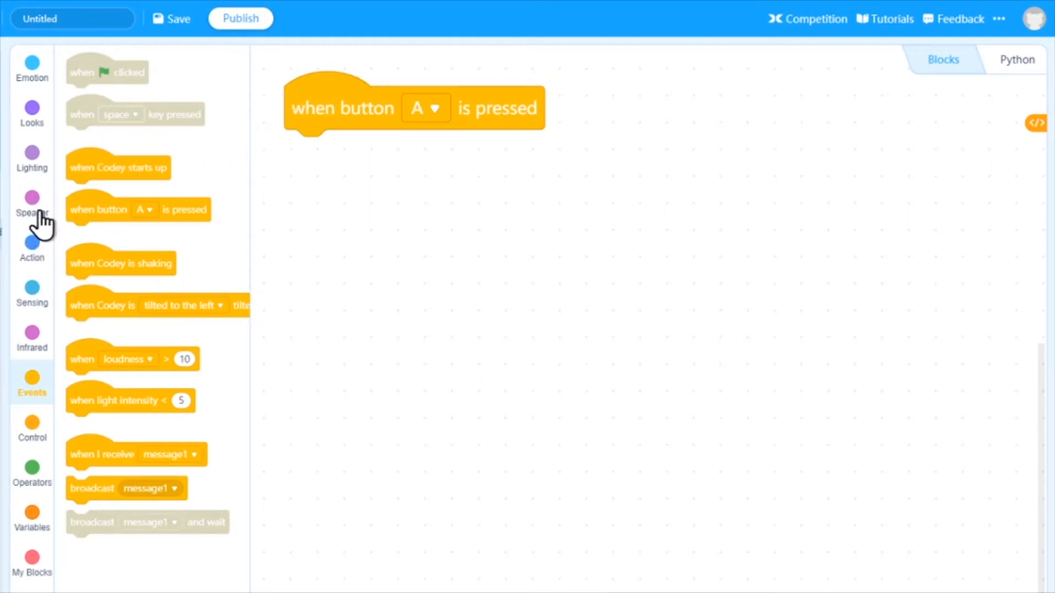
Attach 'play sound hello' under the button A trigger
click(31, 198)
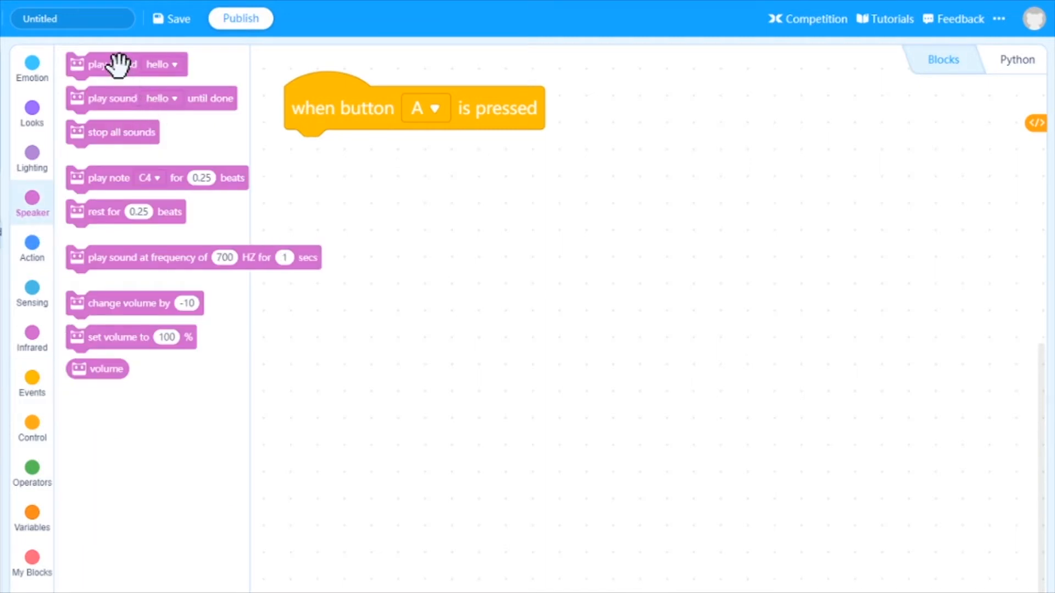
drag(101, 64, 371, 155)
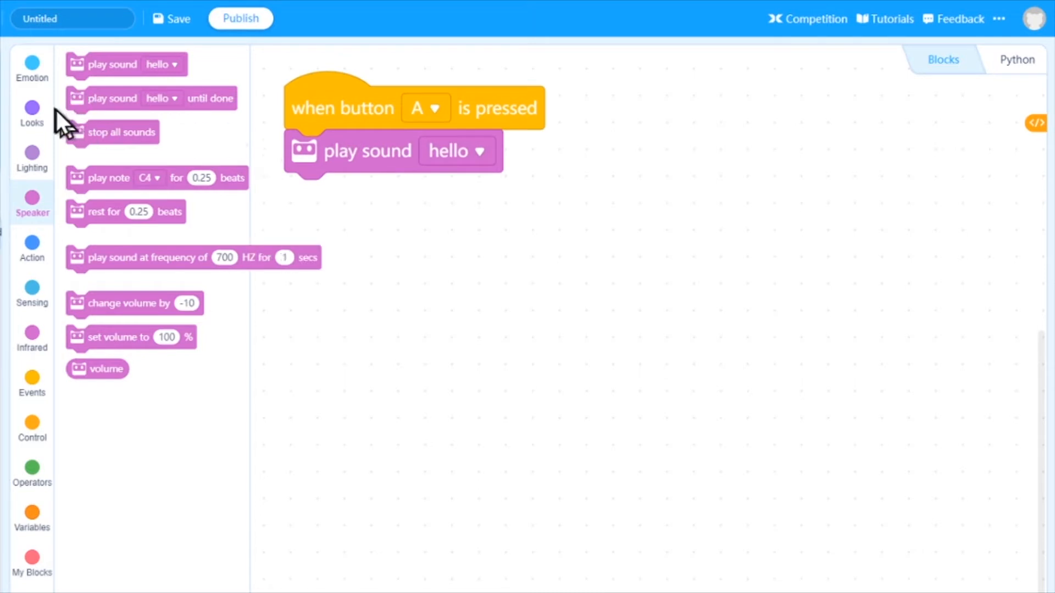
mouse_move(31, 65)
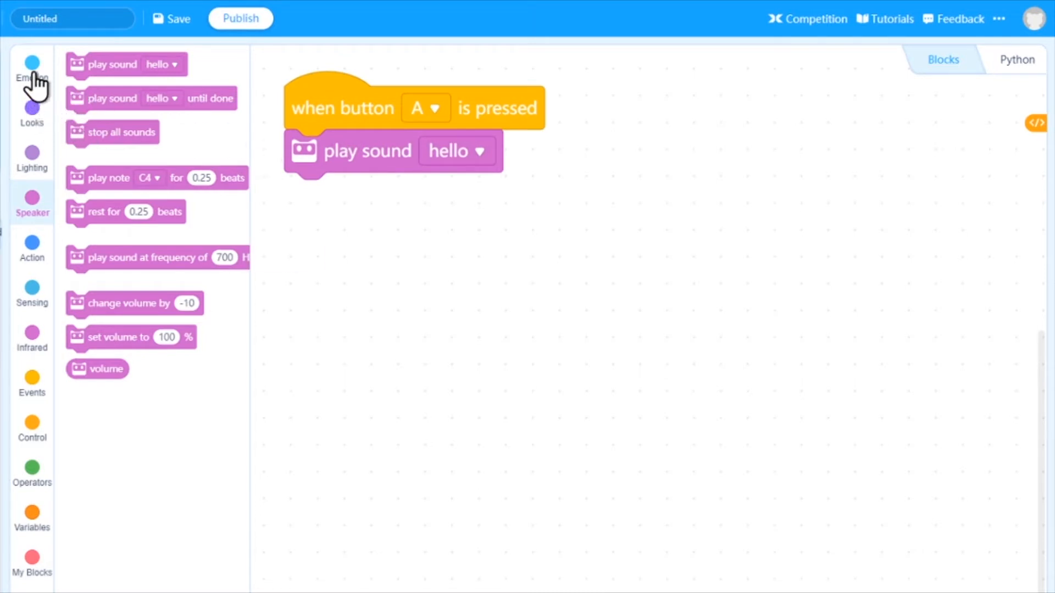
Add Emotion blocks 'look up' then 'look around' after the hello sound
click(31, 64)
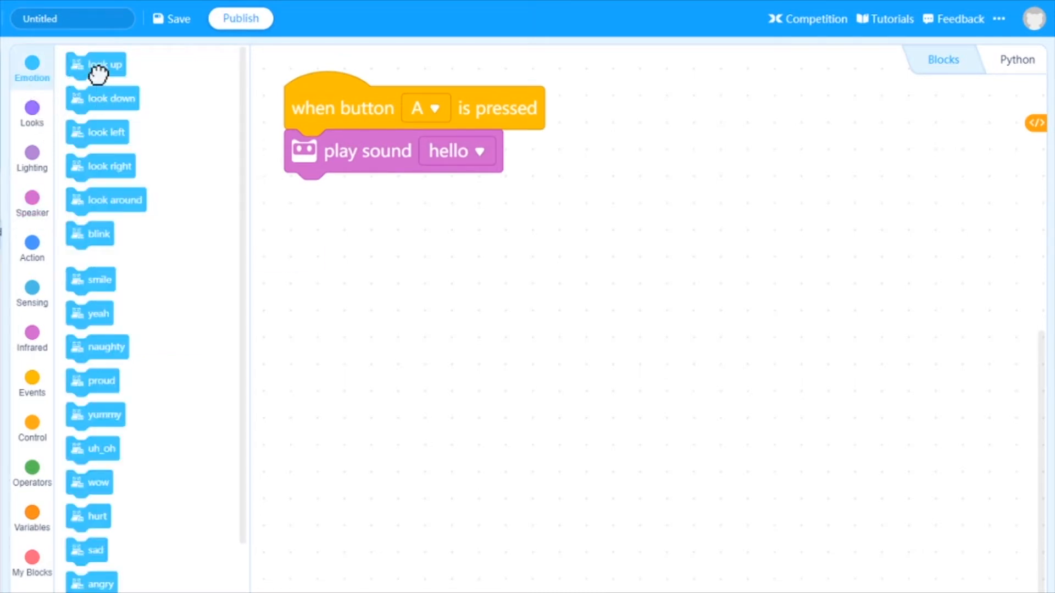
drag(98, 63, 349, 197)
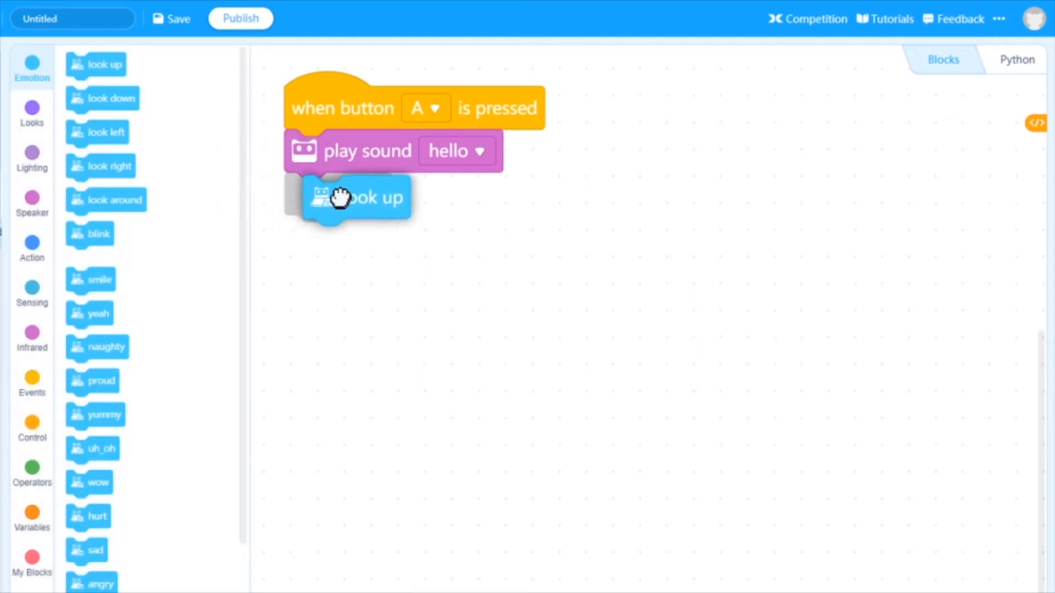
drag(106, 200, 313, 241)
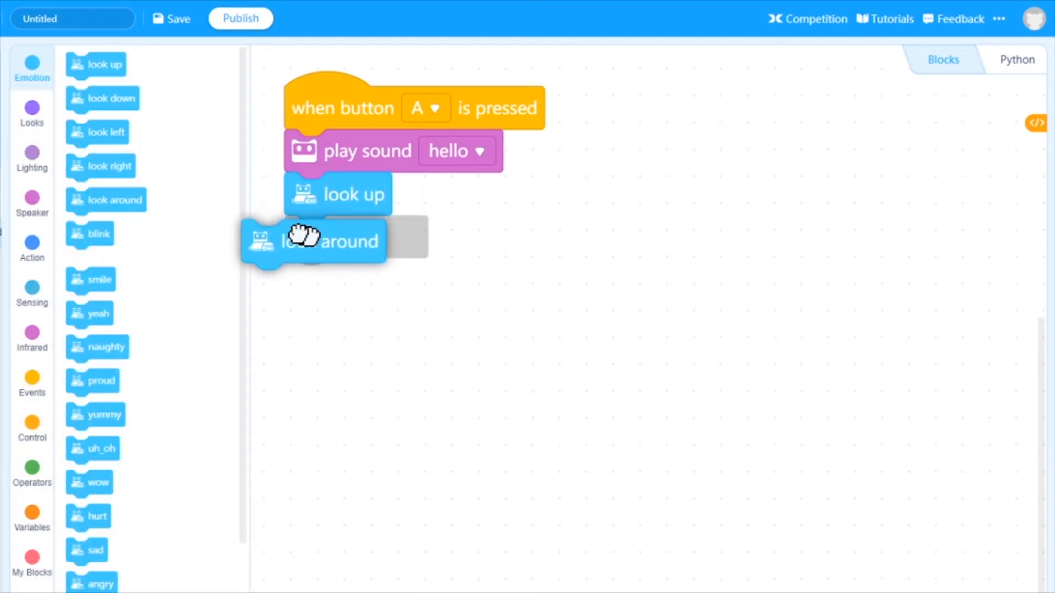
drag(313, 241, 355, 238)
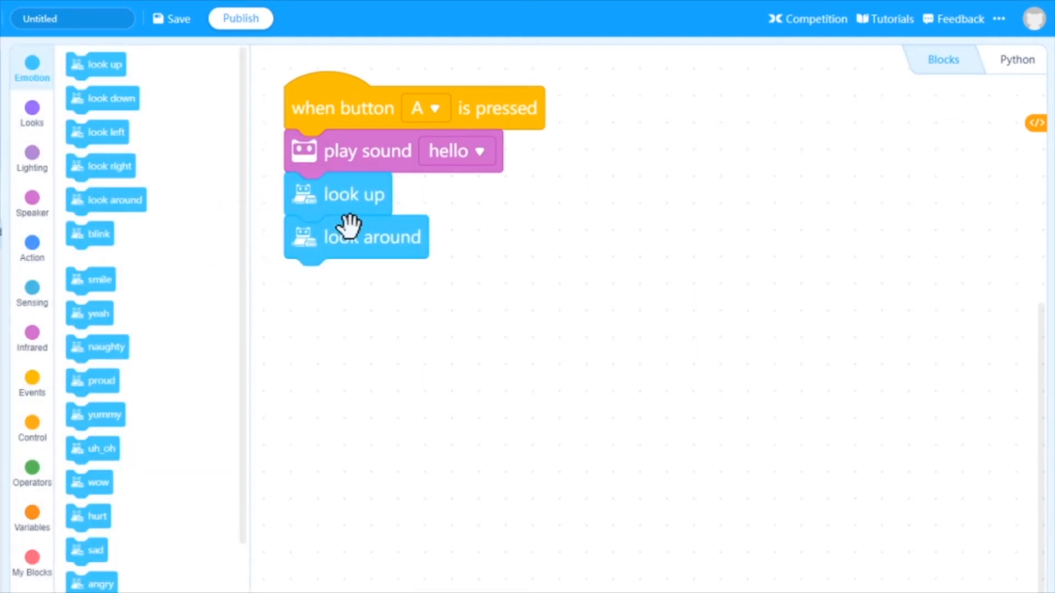
mouse_move(32, 269)
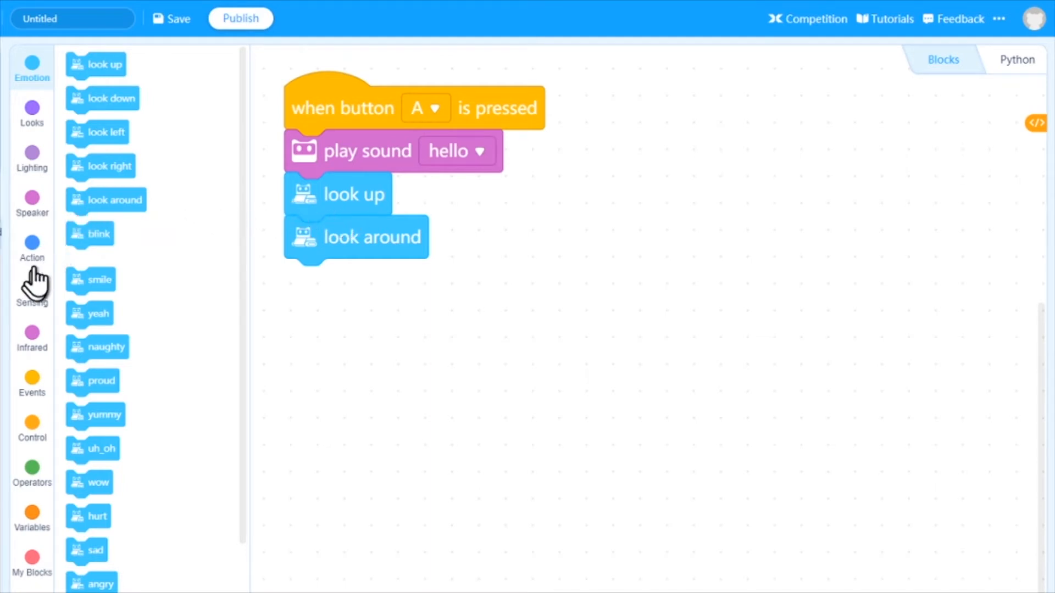
mouse_move(36, 261)
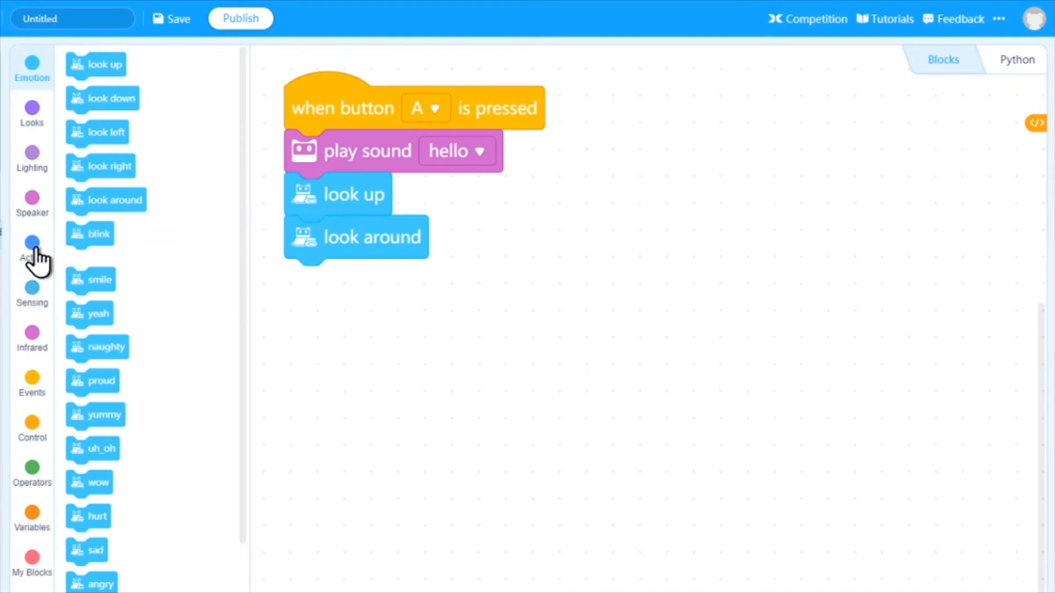
Show the Action category to stack move forward and turn right blocks at 50% for 1 sec
click(32, 246)
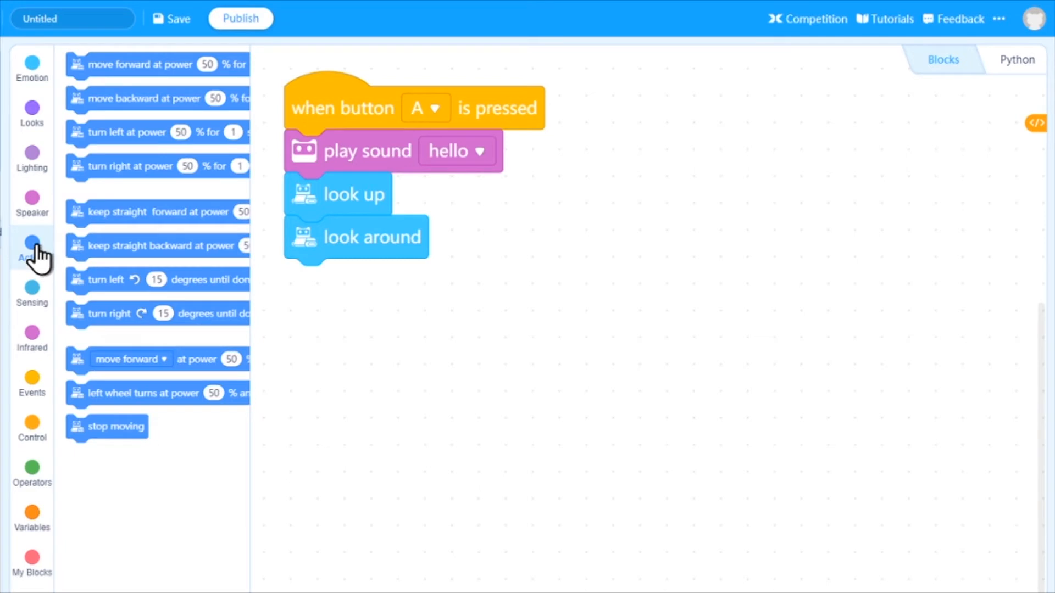
click(30, 246)
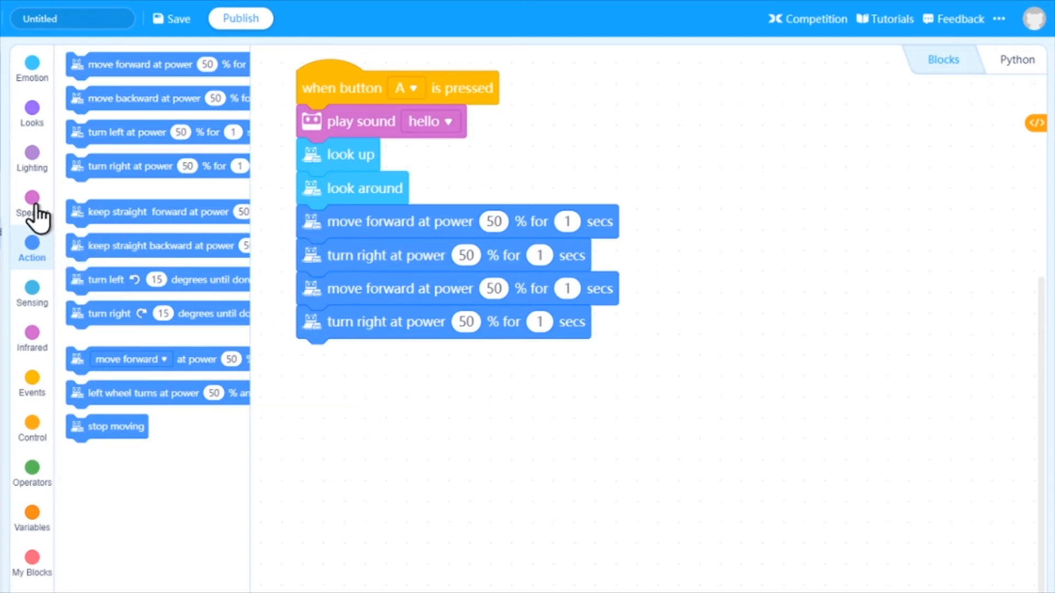
Add a 'play note C4 for 0.25 beats' block from Speaker to the script
click(31, 199)
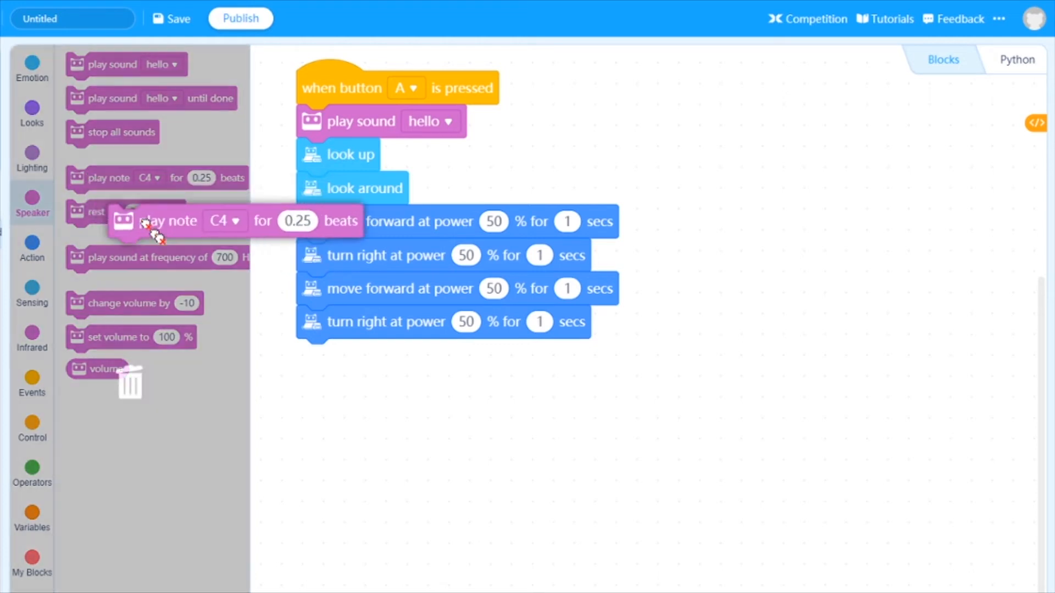
drag(168, 220, 364, 360)
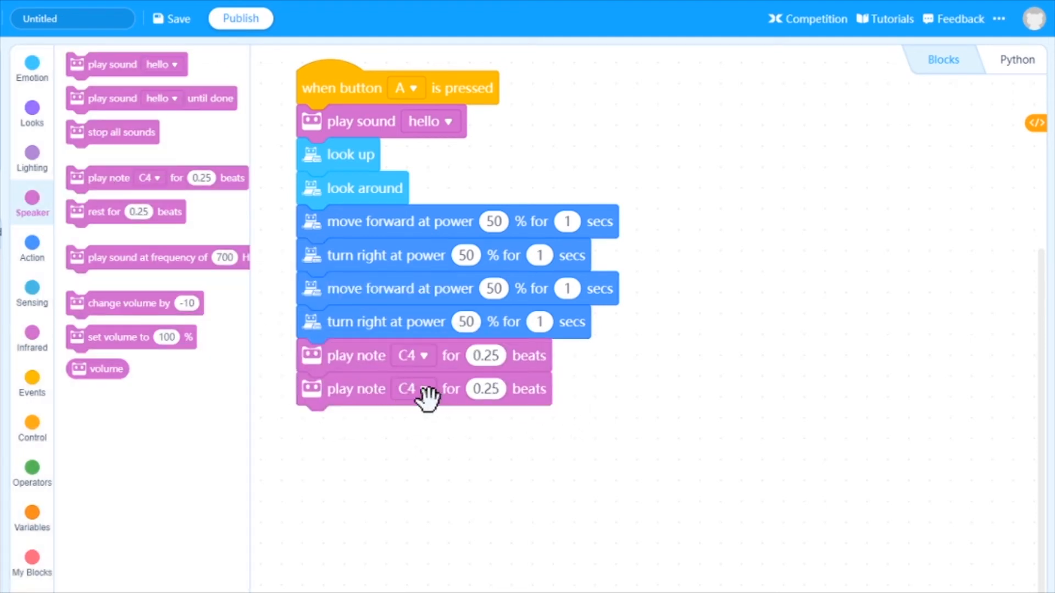
Set the second play note block to D4 after briefly picking G2
click(413, 389)
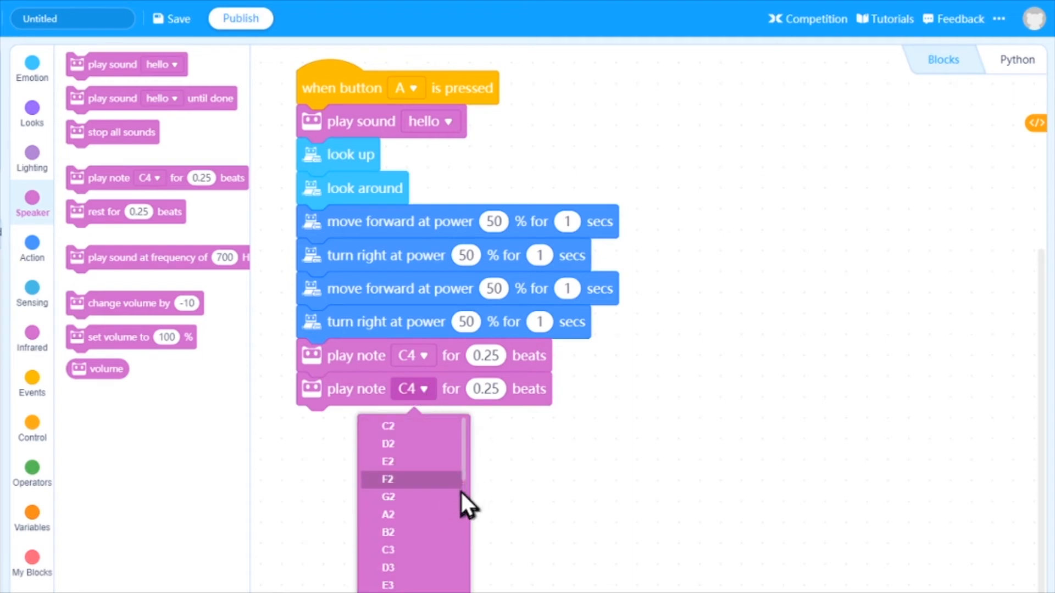
click(387, 497)
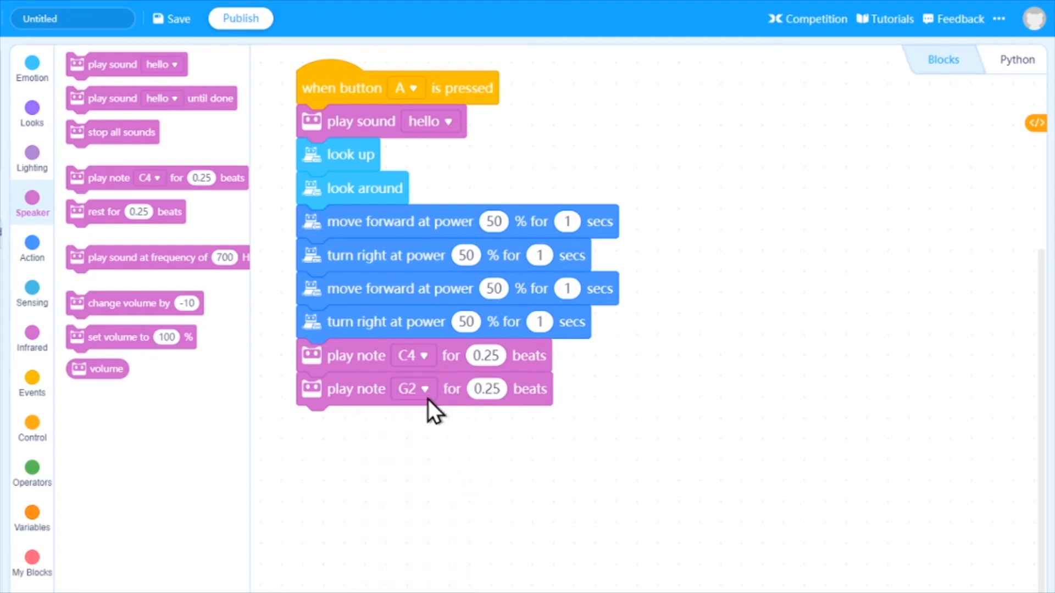
click(413, 389)
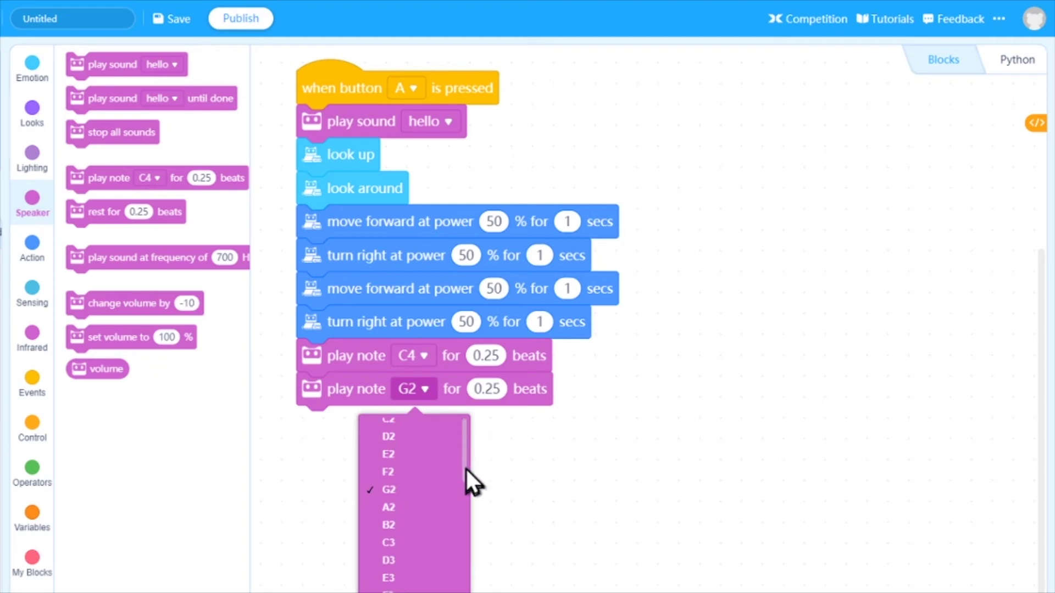
scroll(down, 3)
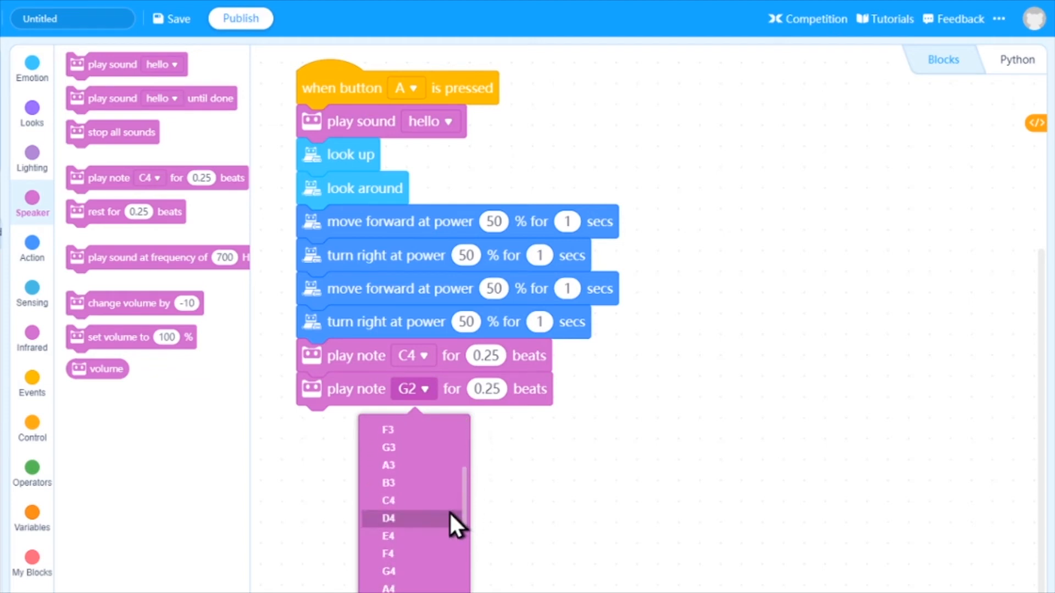
mouse_move(396, 532)
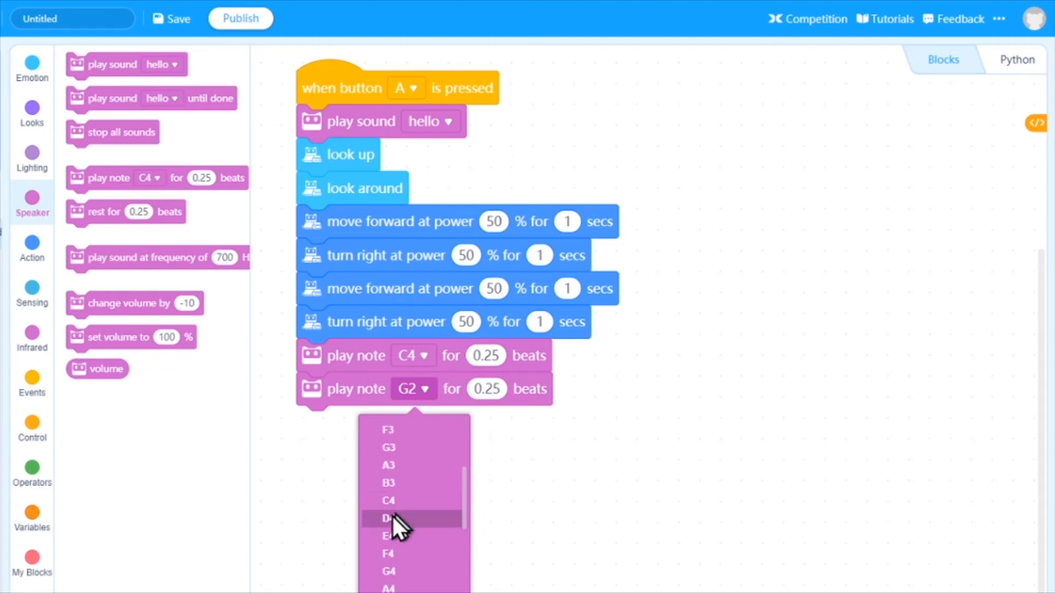
click(387, 519)
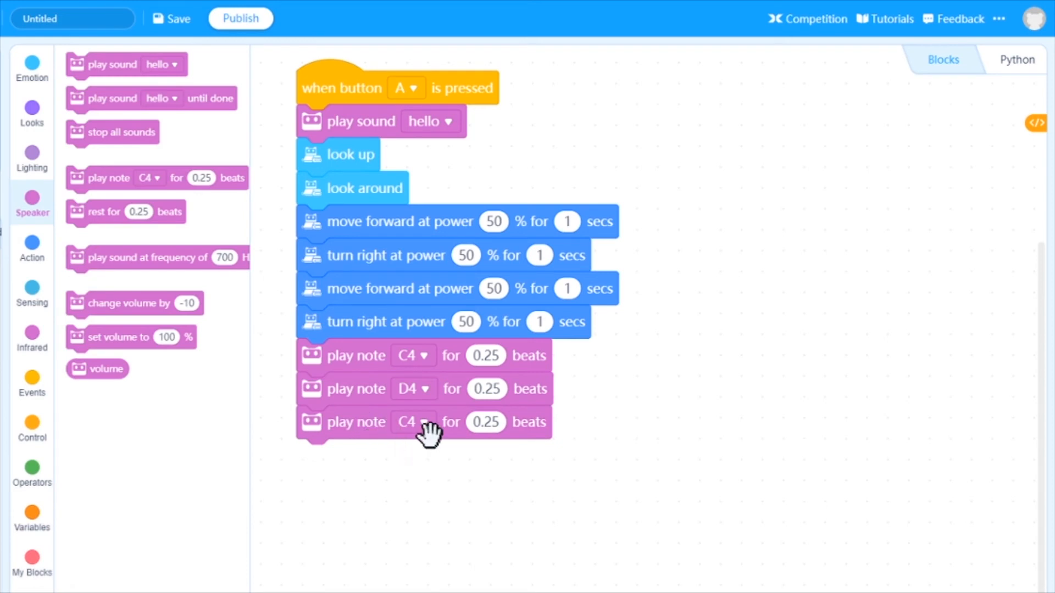
Open the third play note block's dropdown to choose E4
click(413, 422)
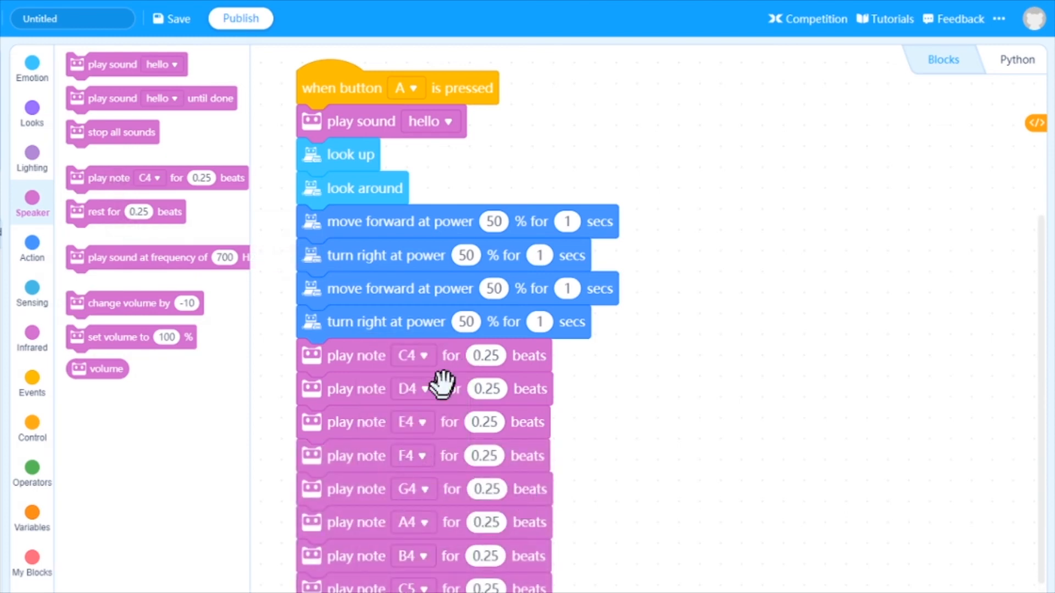
mouse_move(431, 456)
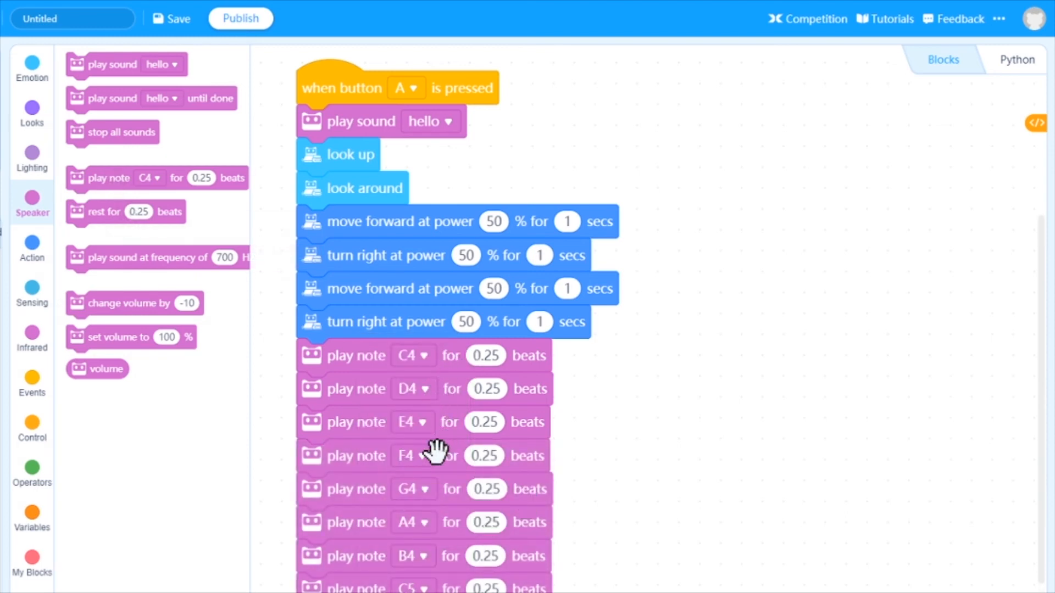
mouse_move(433, 571)
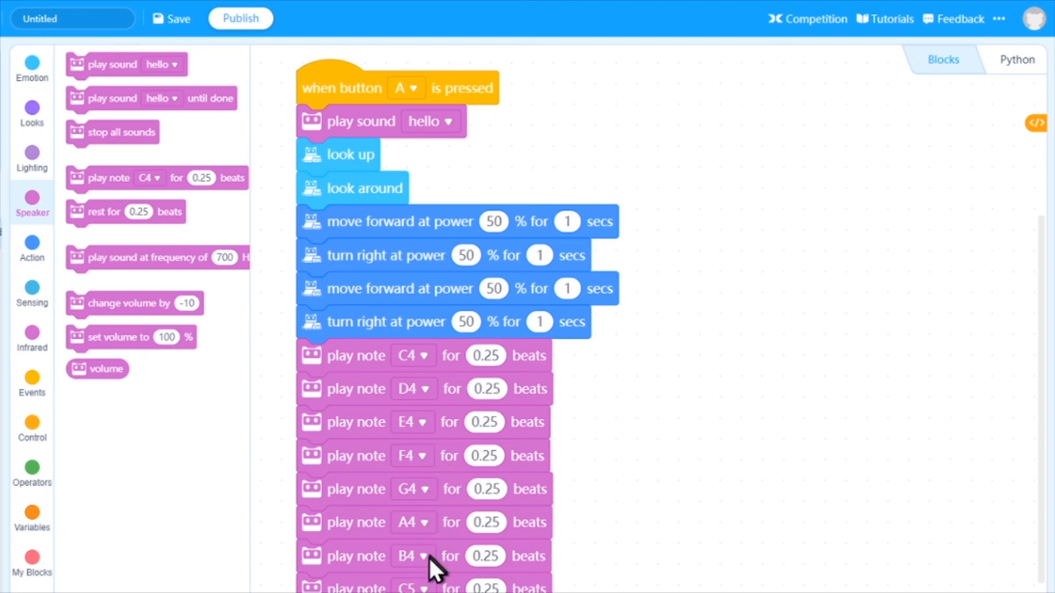
mouse_move(522, 276)
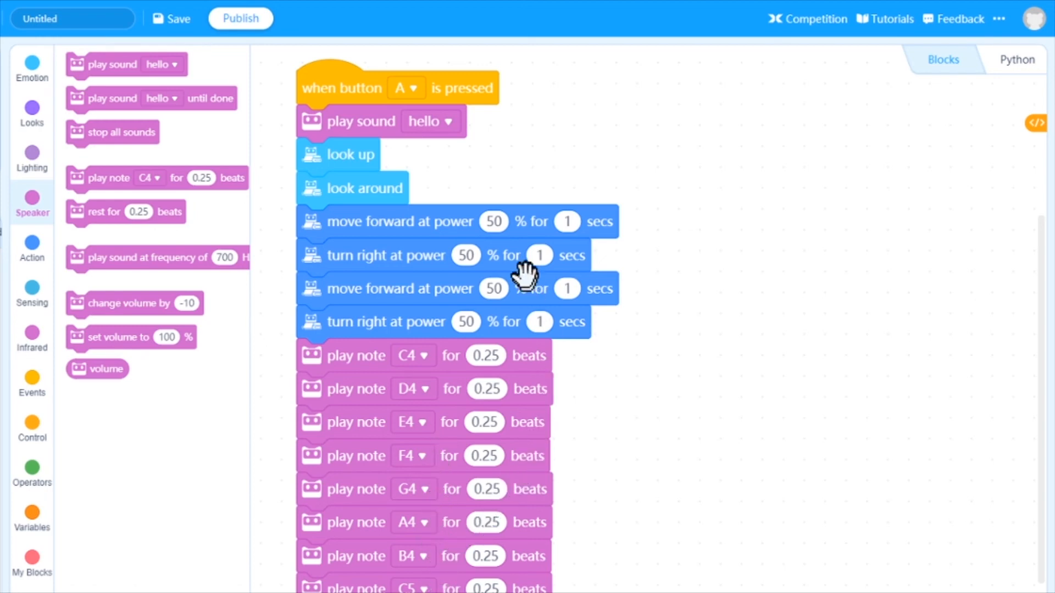
mouse_move(349, 97)
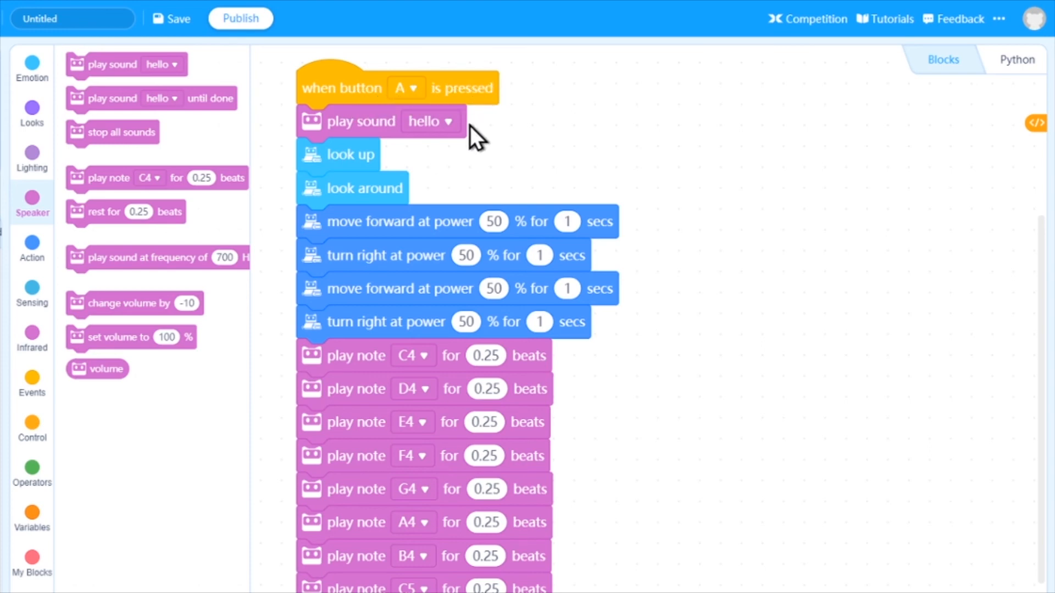
mouse_move(422, 189)
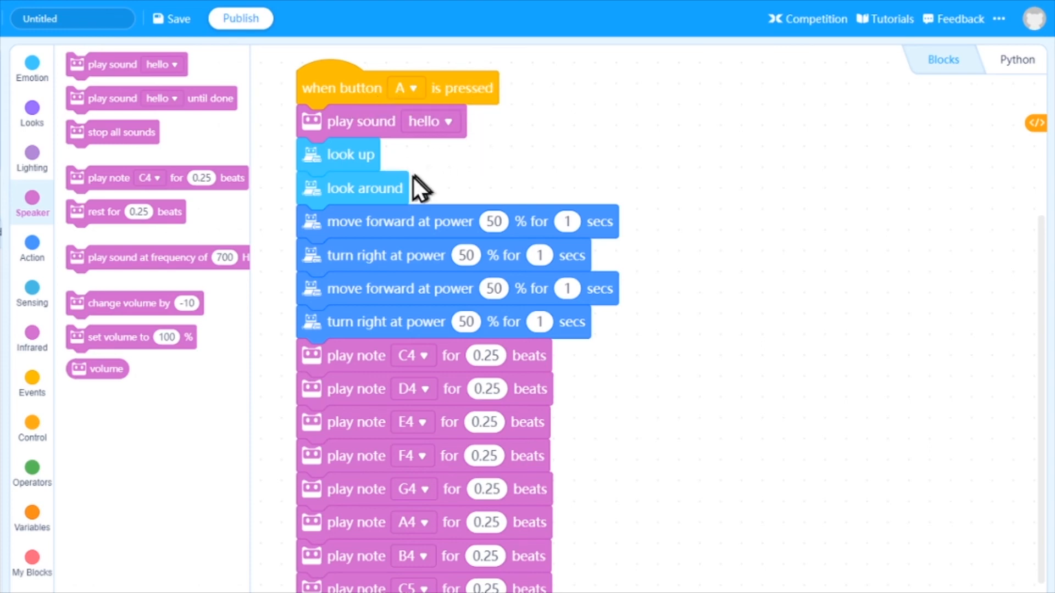
mouse_move(627, 252)
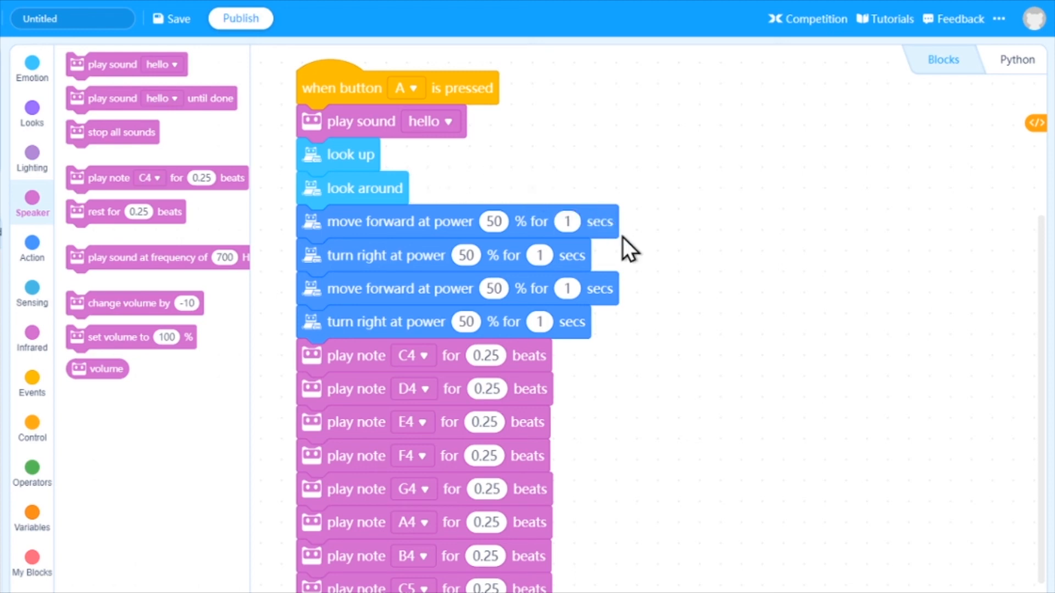
mouse_move(599, 272)
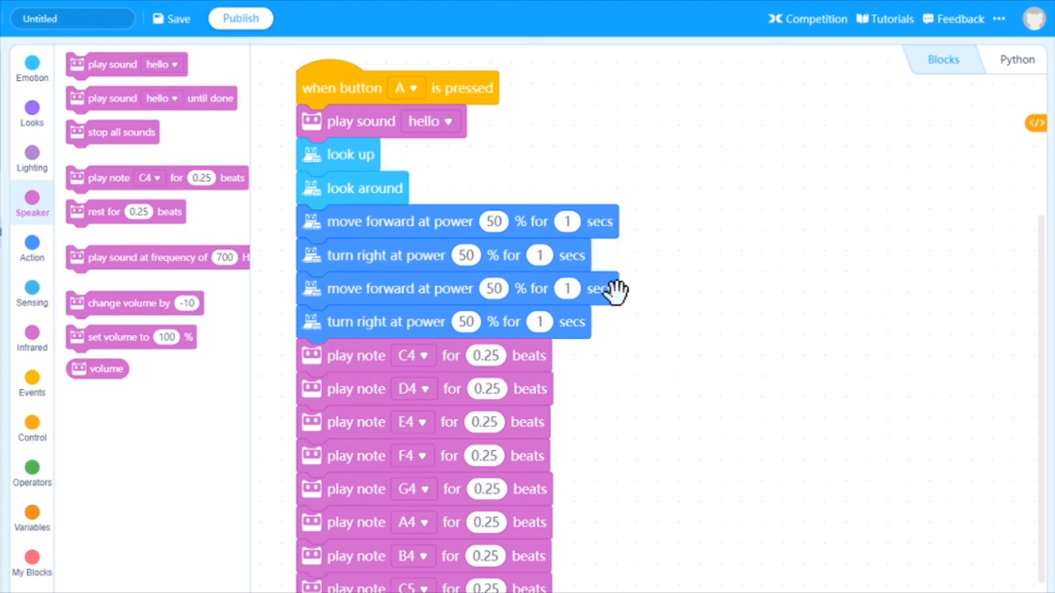
mouse_move(580, 323)
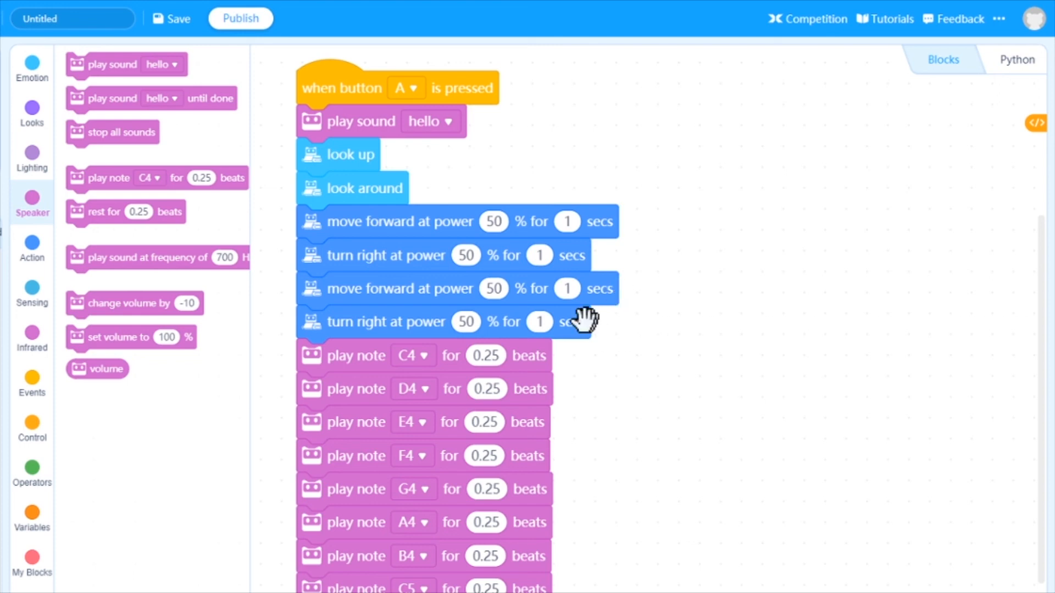
mouse_move(535, 361)
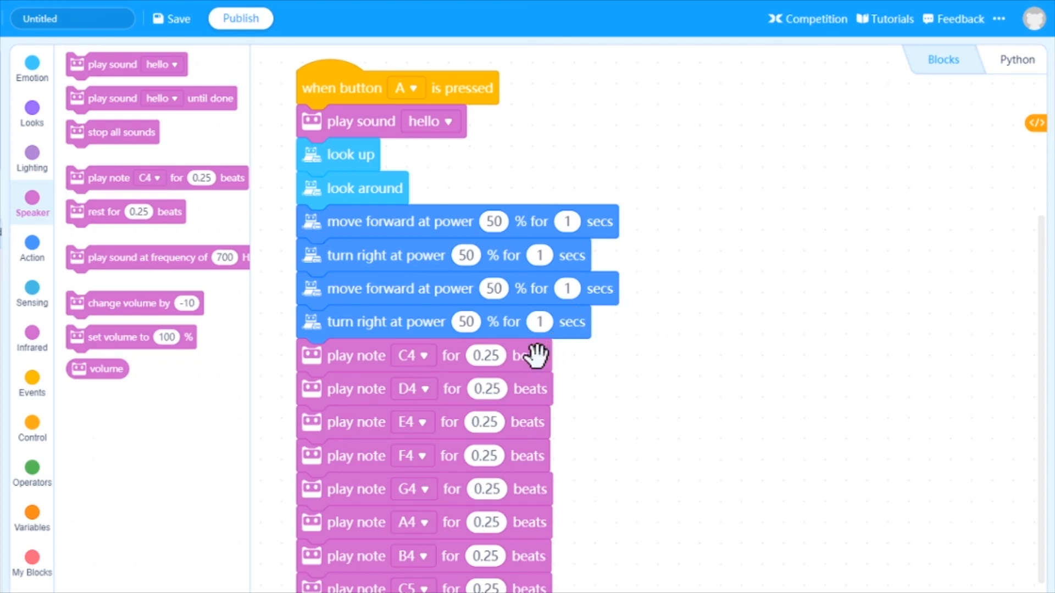
mouse_move(520, 576)
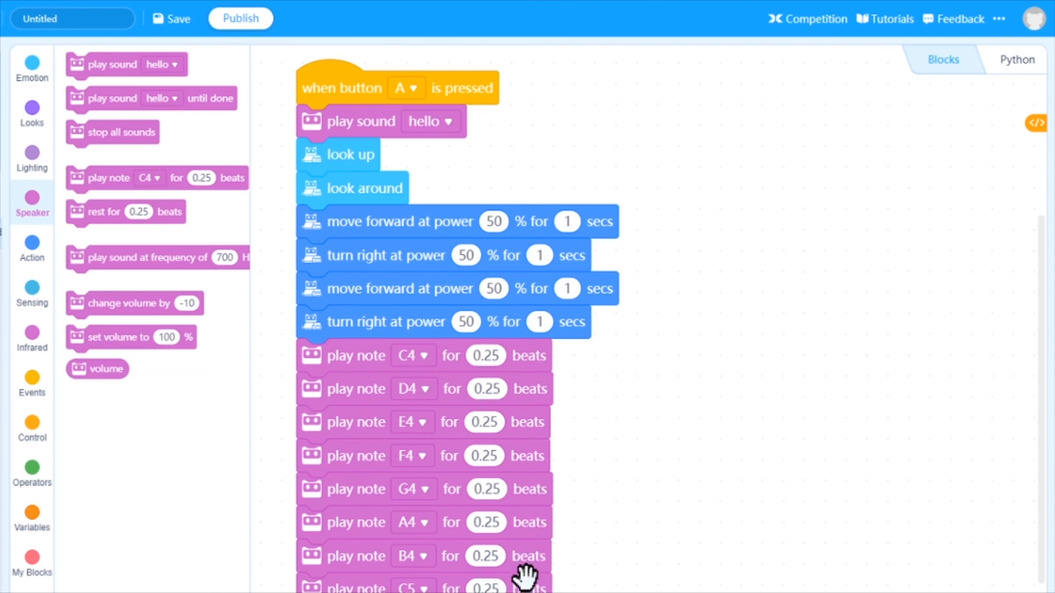